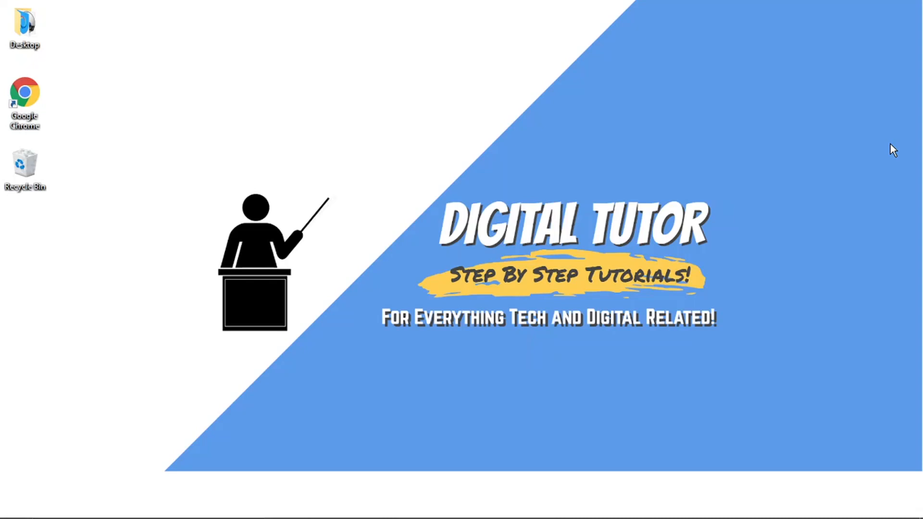
mouse_move(532, 383)
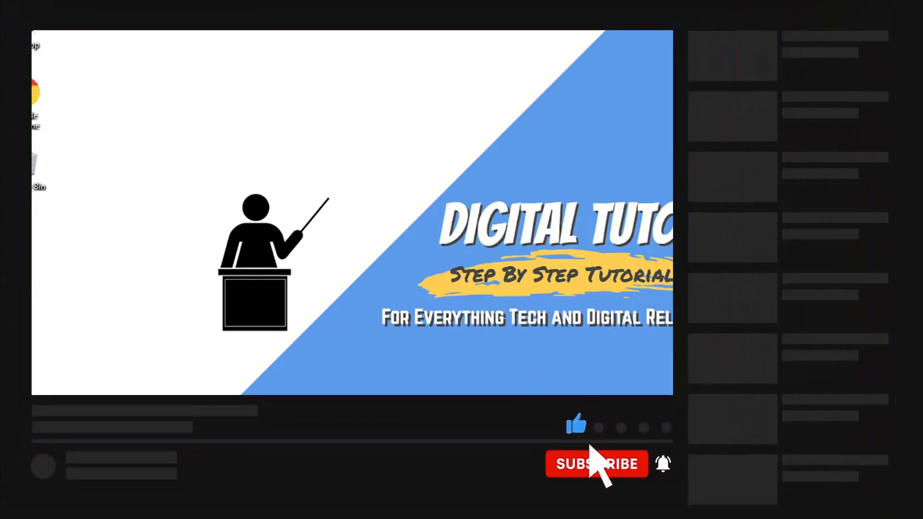
- Launch Chrome and go to discord.com to load the Discord web app
click(596, 464)
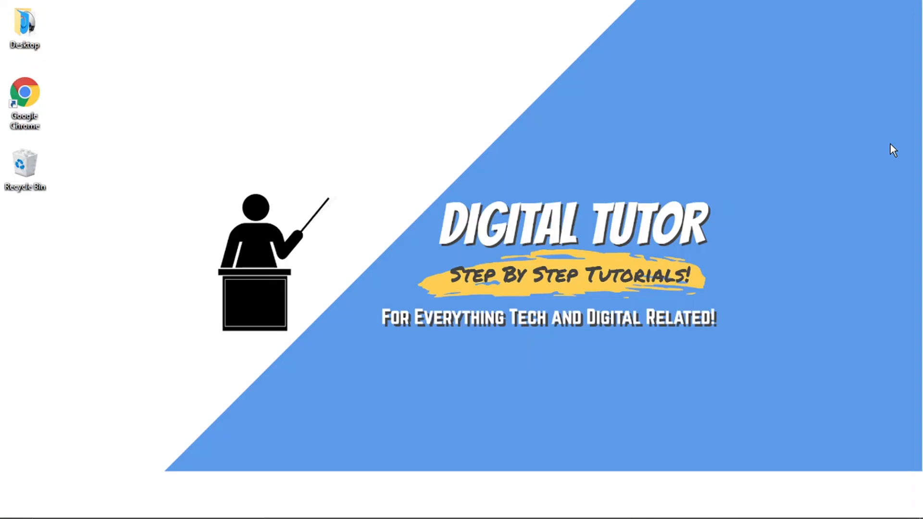
mouse_move(585, 277)
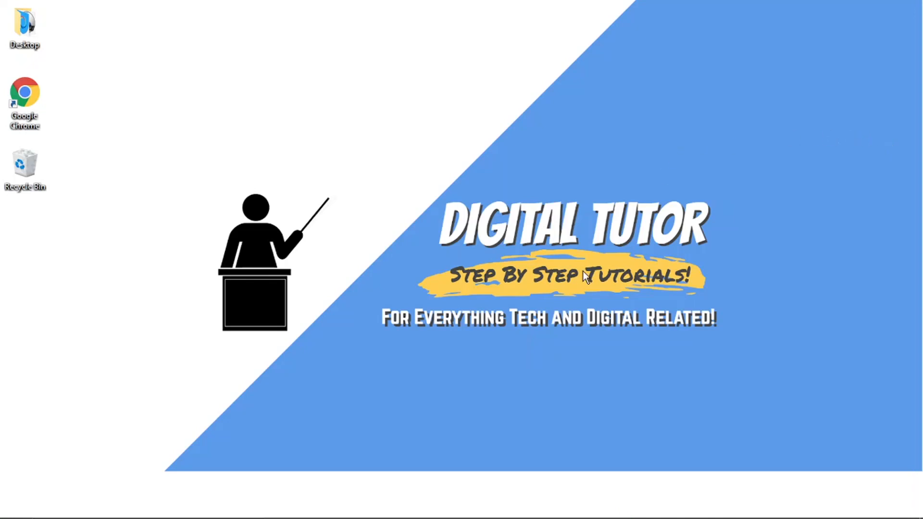
mouse_move(540, 419)
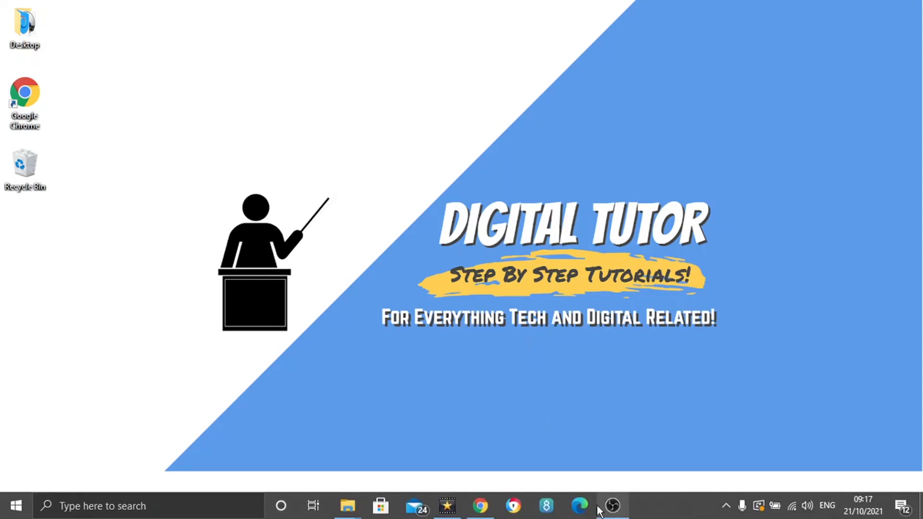
click(480, 505)
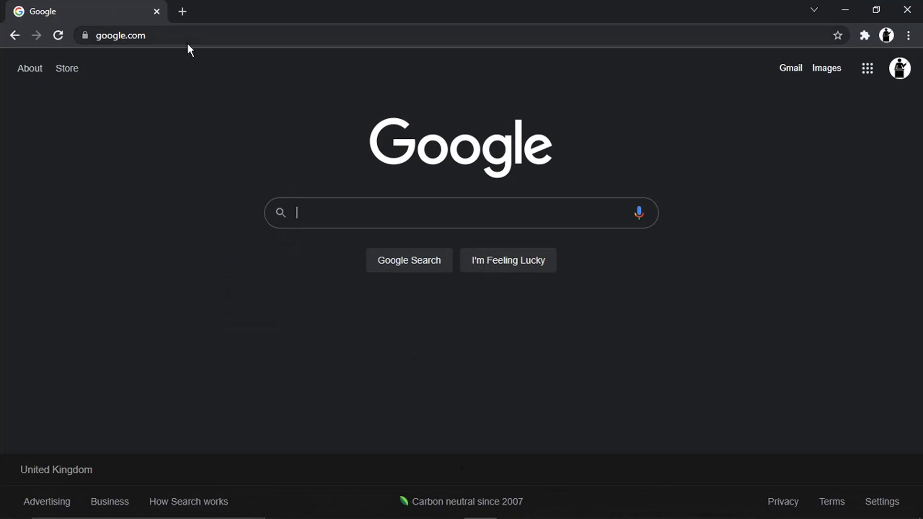
text(discord.com)
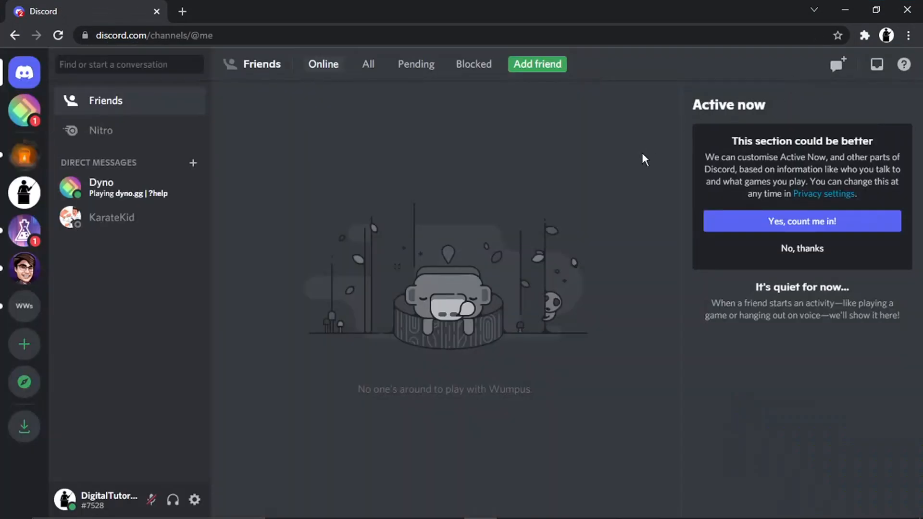
mouse_move(361, 204)
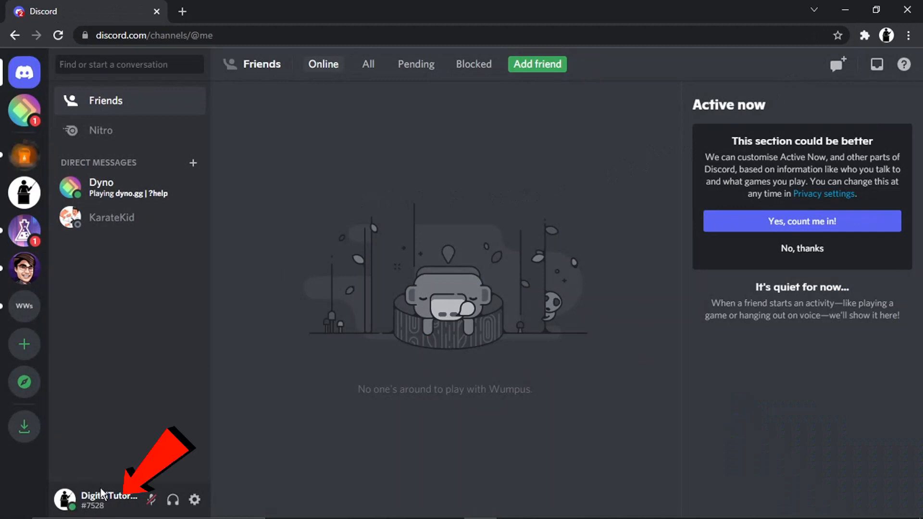
mouse_move(90, 507)
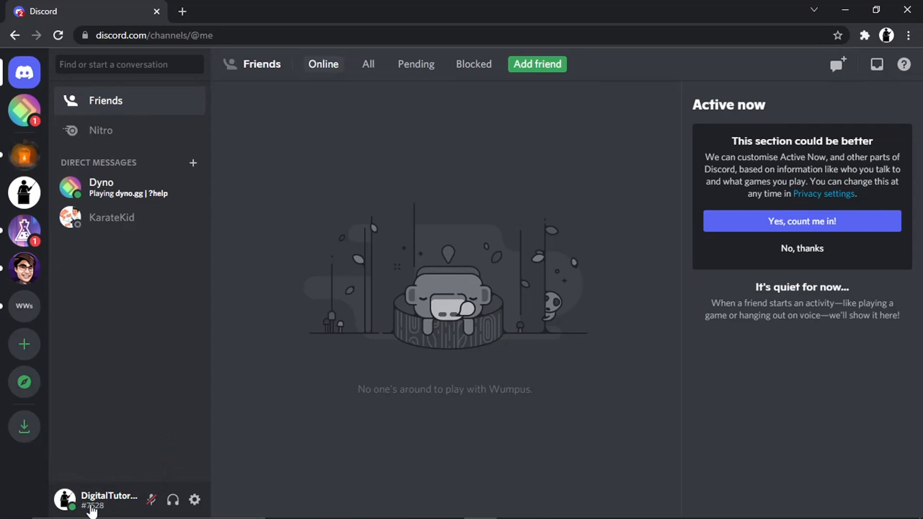
mouse_move(383, 350)
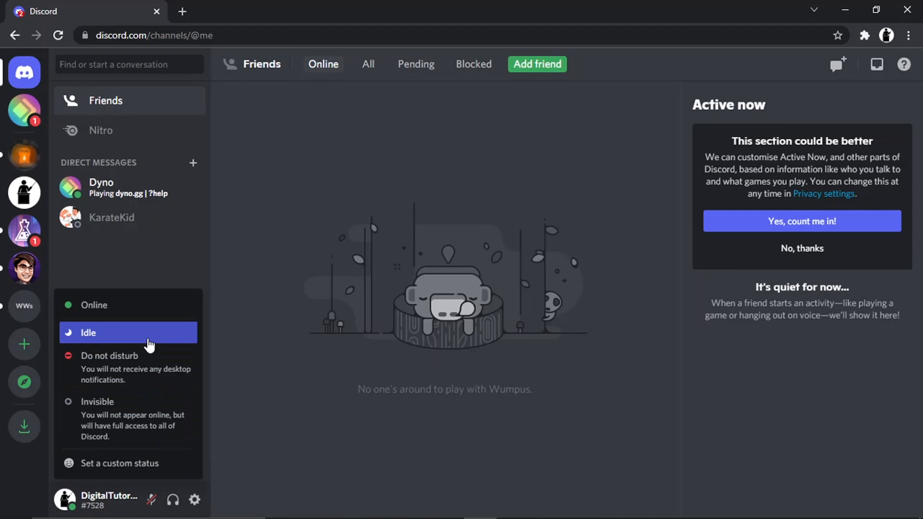
mouse_move(156, 367)
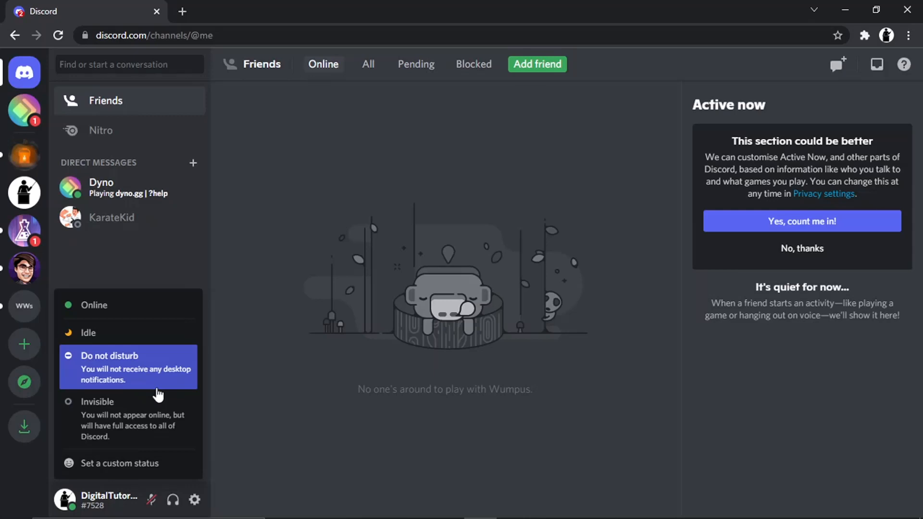
mouse_move(154, 388)
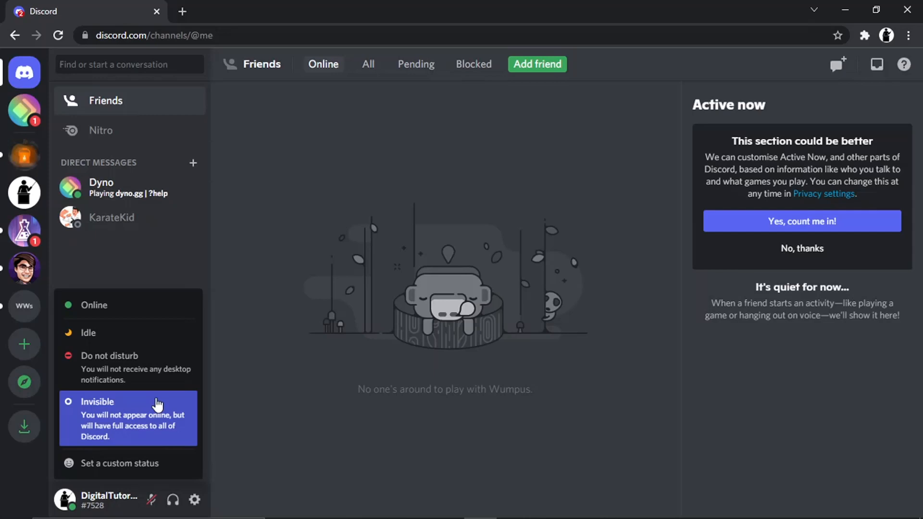
mouse_move(128, 463)
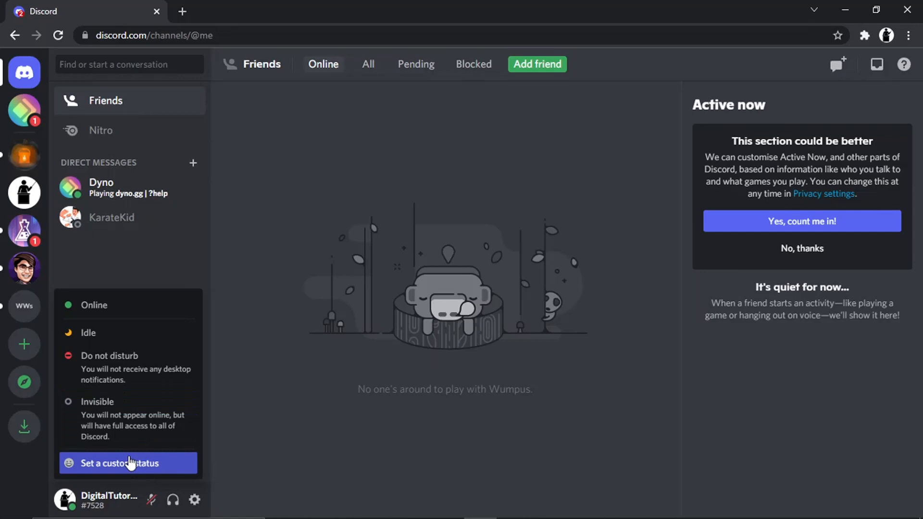
mouse_move(171, 466)
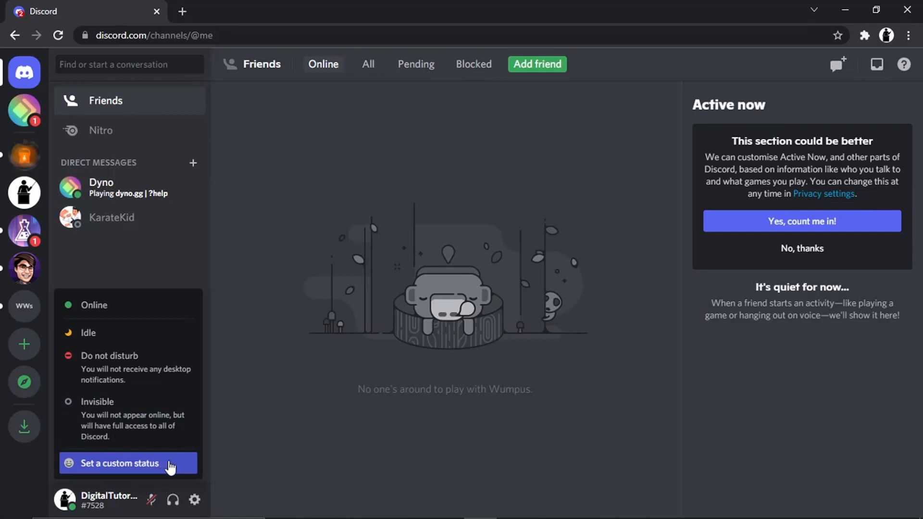
- Choose 'Set a custom status' from the status menu
click(117, 463)
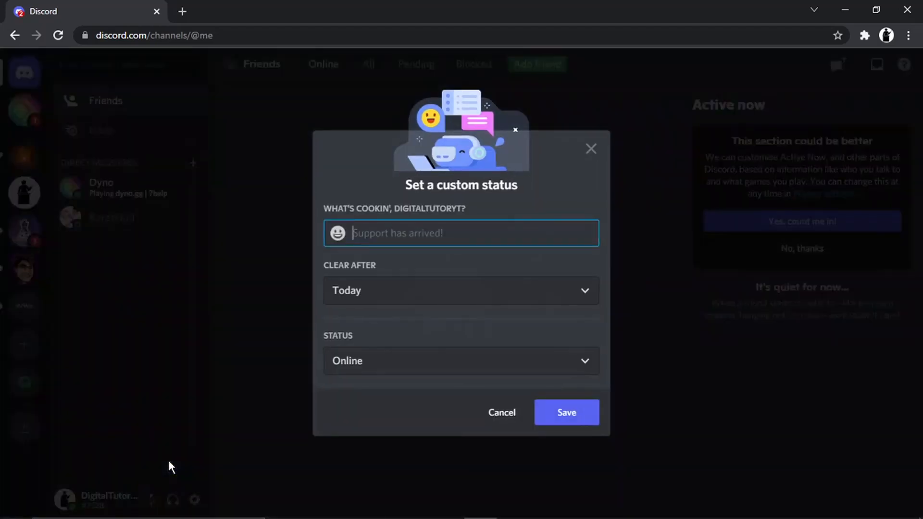
- Enter 'eating pizza', keep Clear After Today and Online, and save it
text(eati)
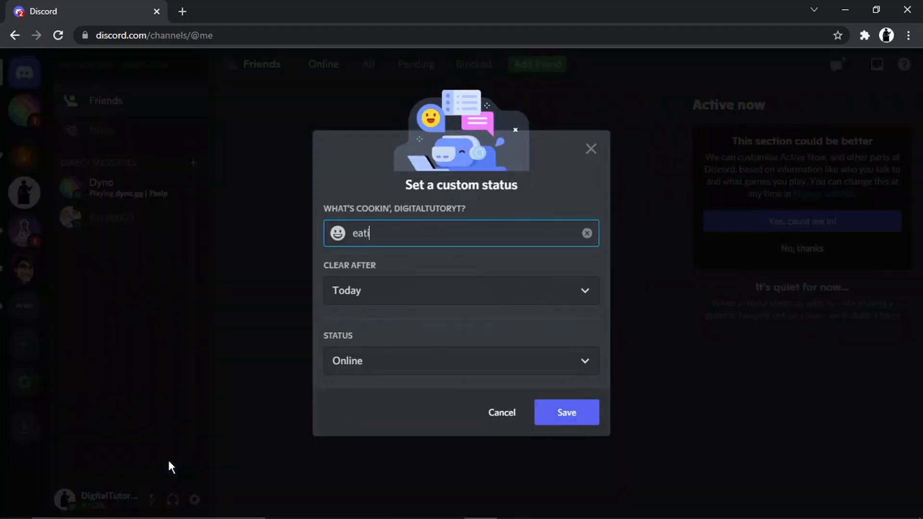
text(ng piz)
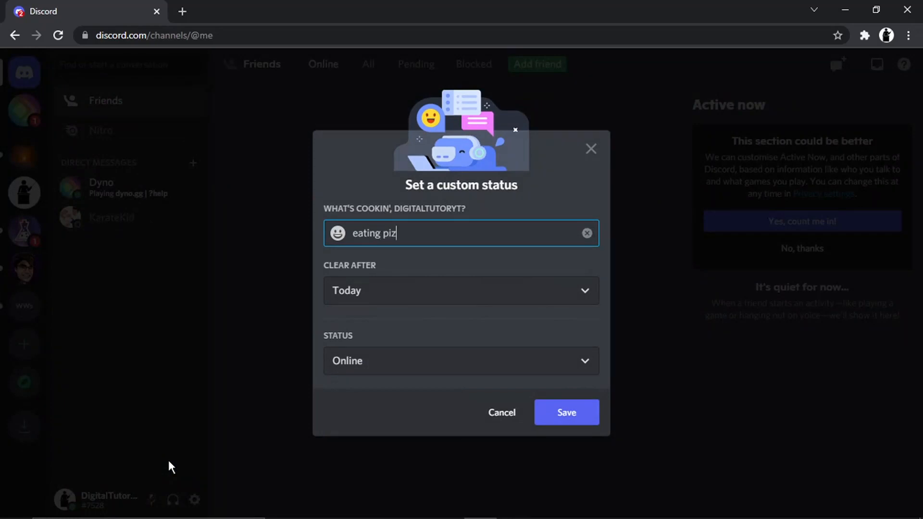
text(za)
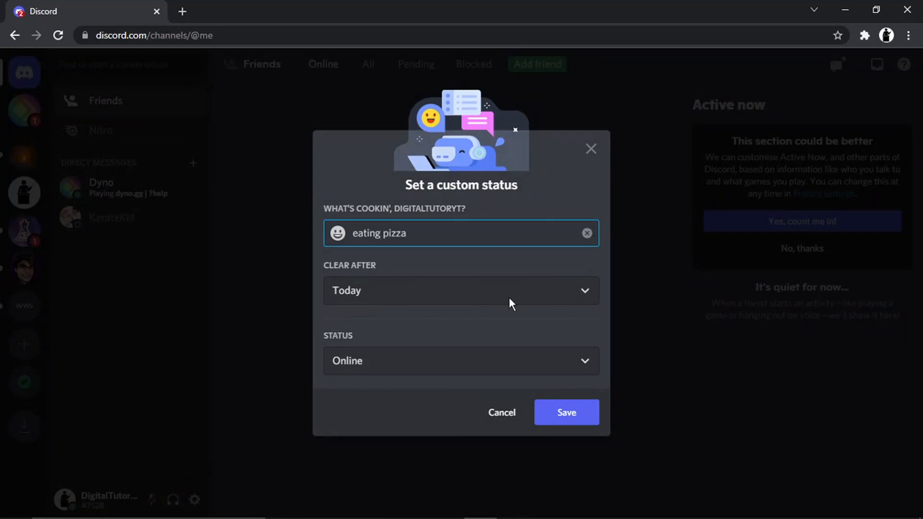
click(460, 291)
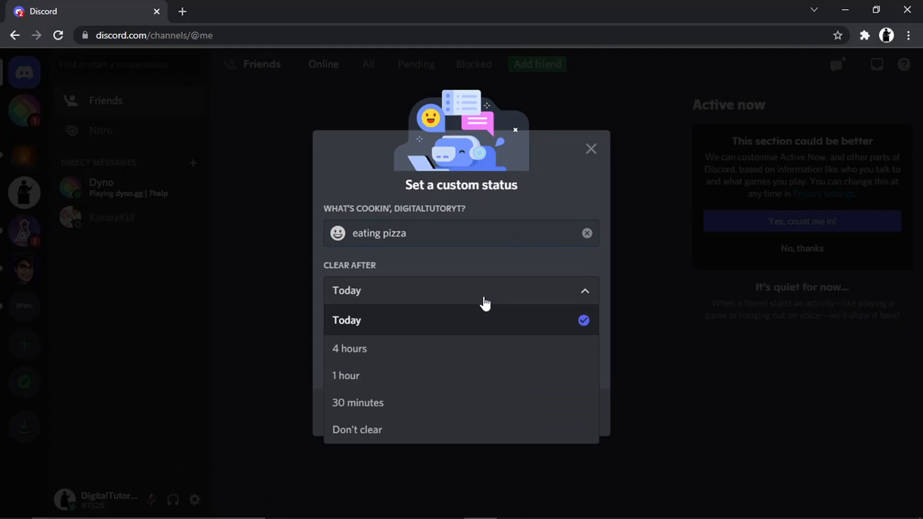
click(347, 320)
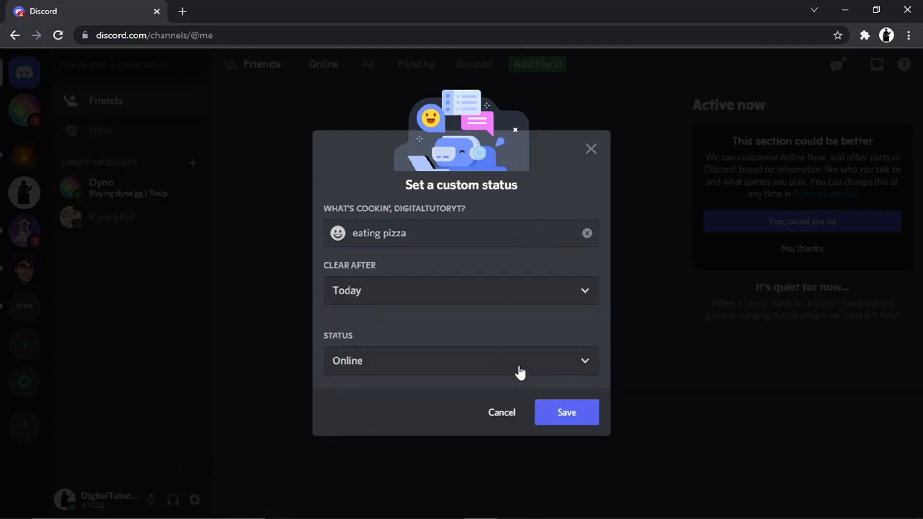
click(460, 360)
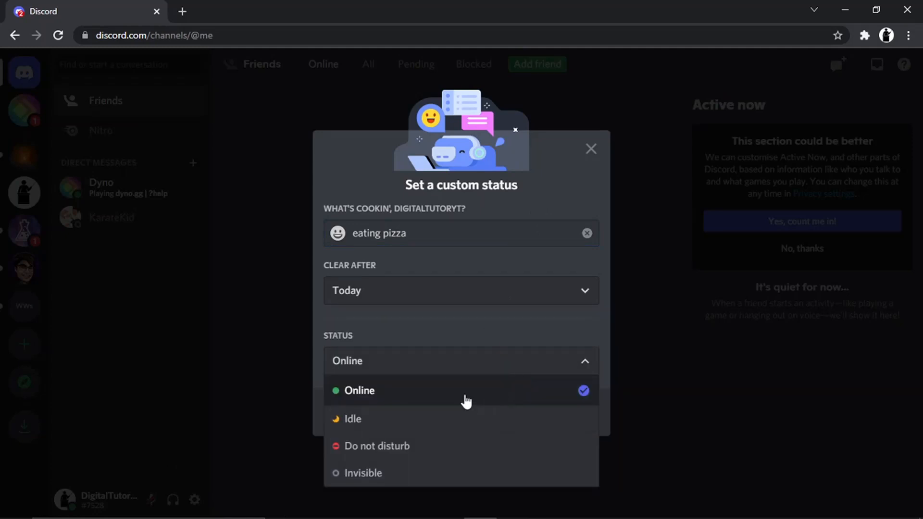
mouse_move(441, 445)
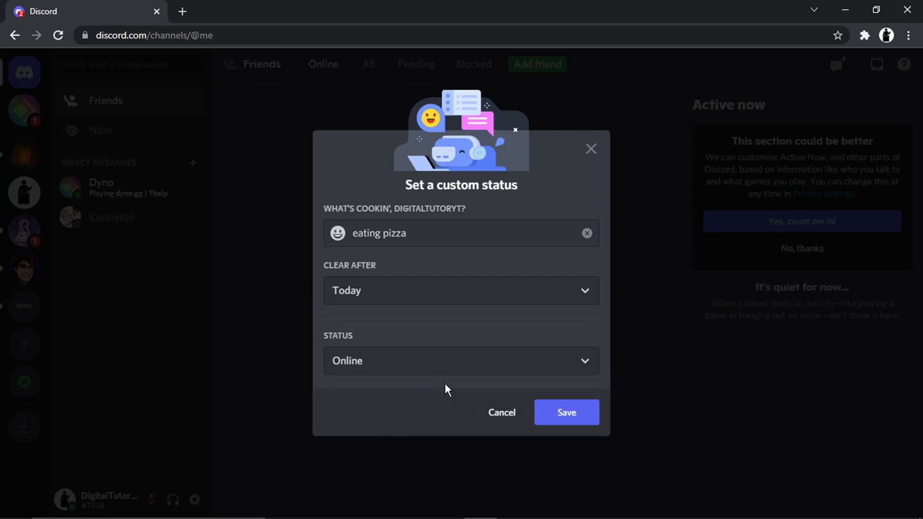
click(565, 412)
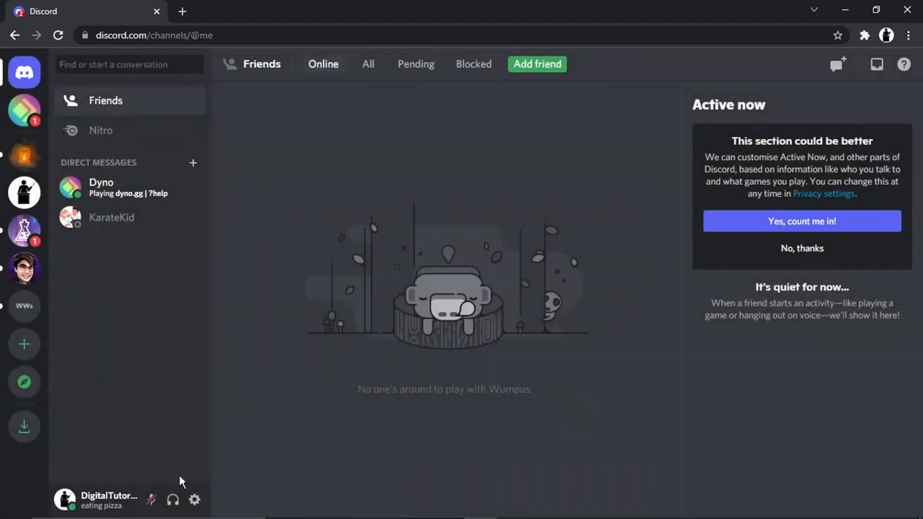
mouse_move(335, 445)
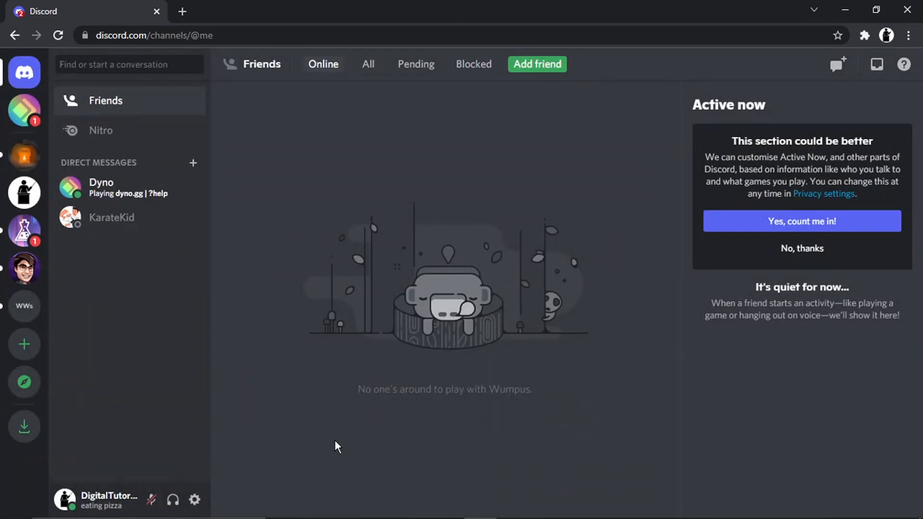
mouse_move(204, 486)
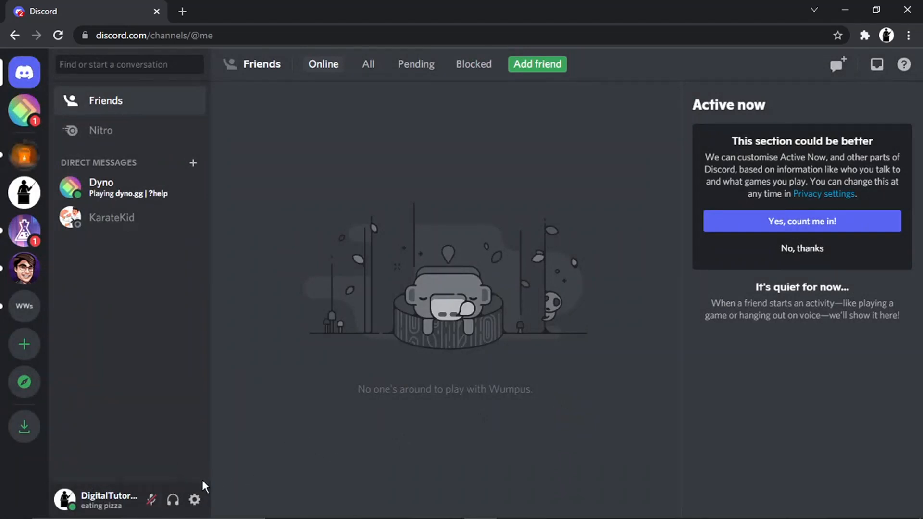